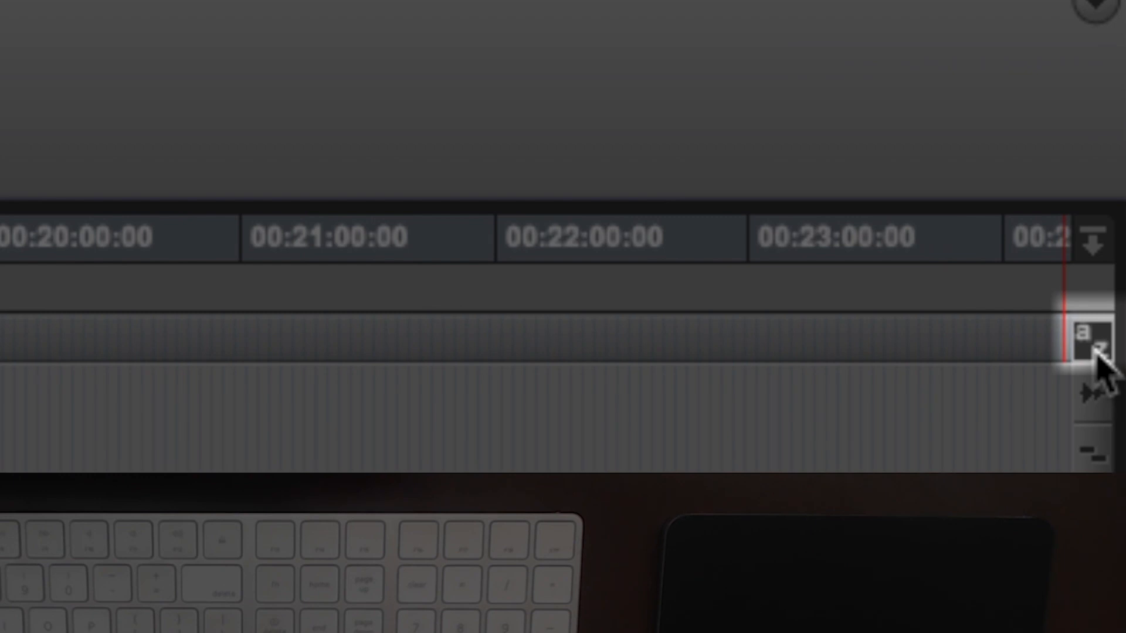
{"action": "mouse_move", "coordinate": [1098, 367]}
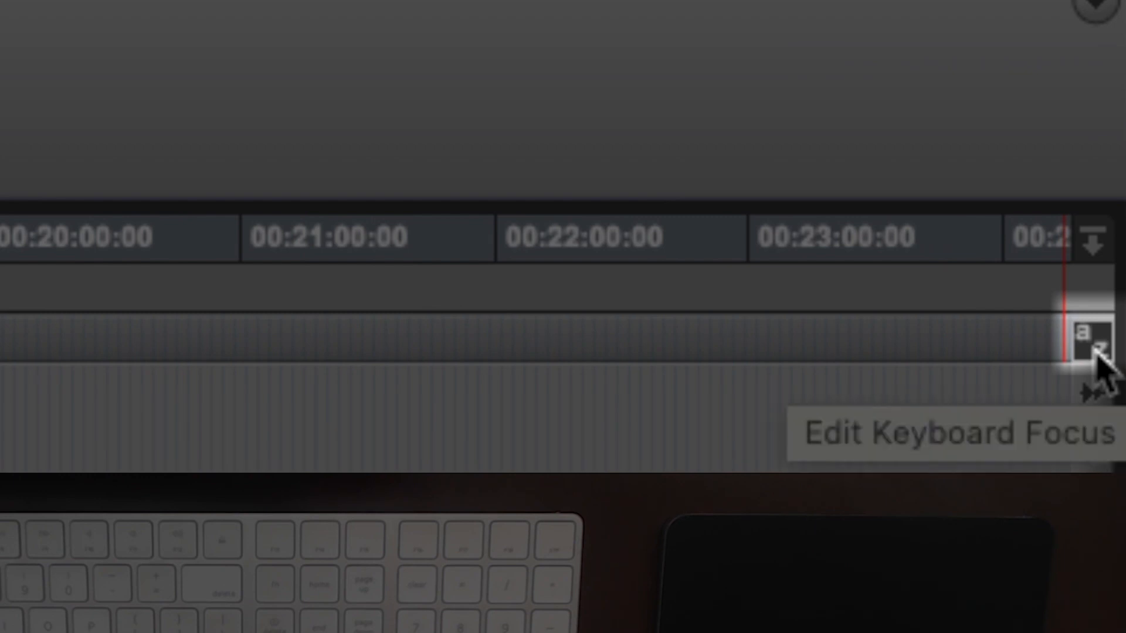
Enable Edit Keyboard Focus (a–z) so single-letter keys trigger editing commands.
{"action": "left_click", "coordinate": [1088, 344]}
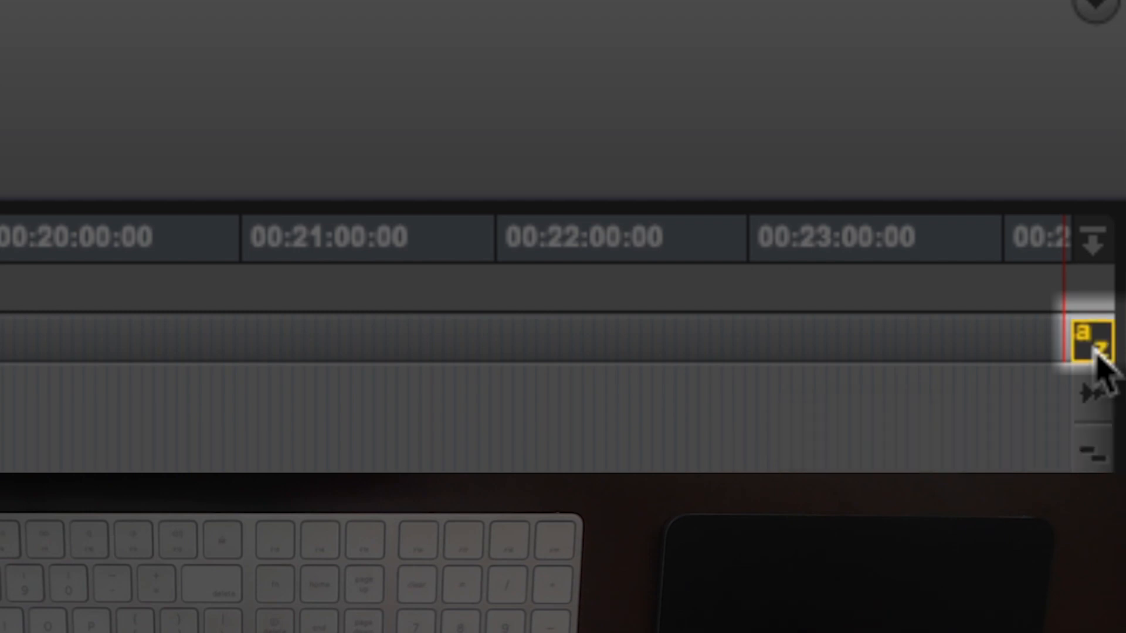